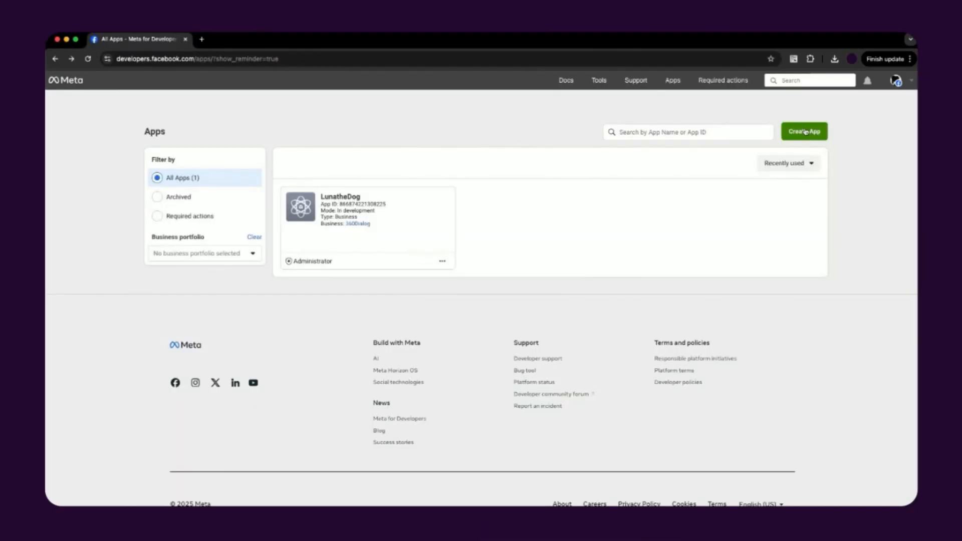
Name the new app TechPartner-360D with the Other use case and Business app type.
click(804, 132)
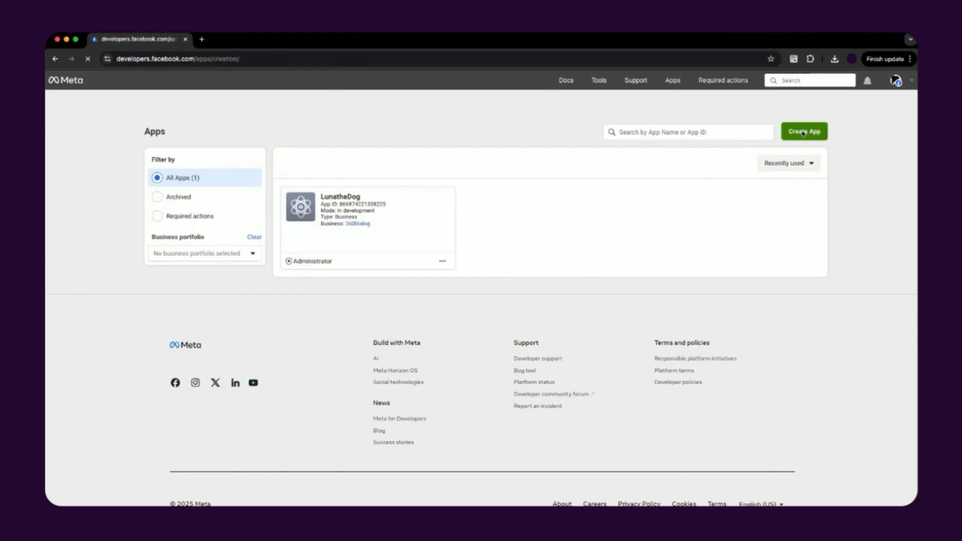
click(803, 130)
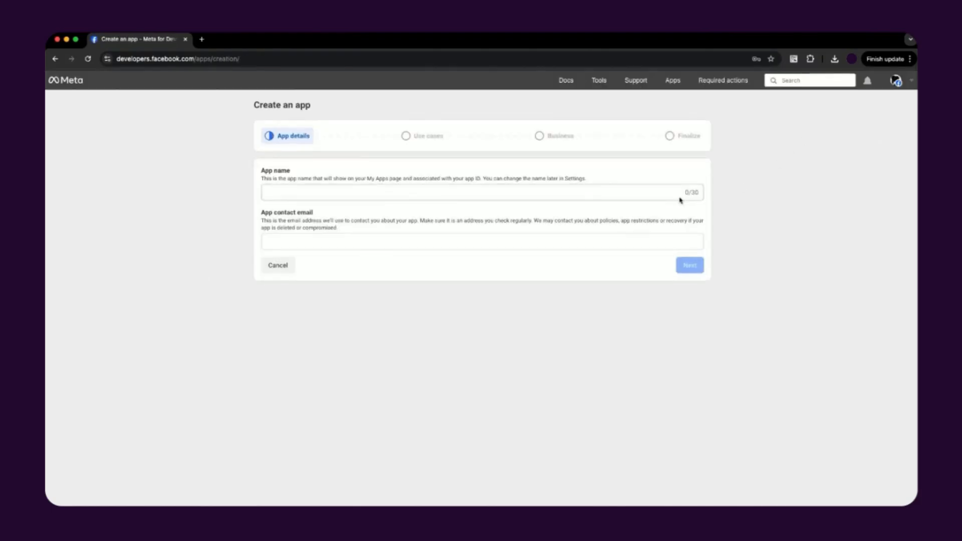
text(TechPartner-360D)
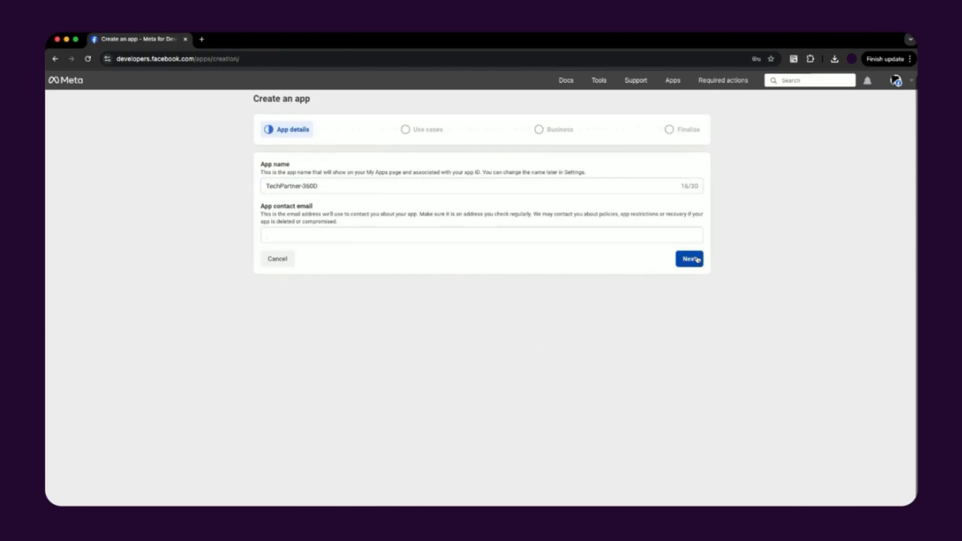
click(688, 259)
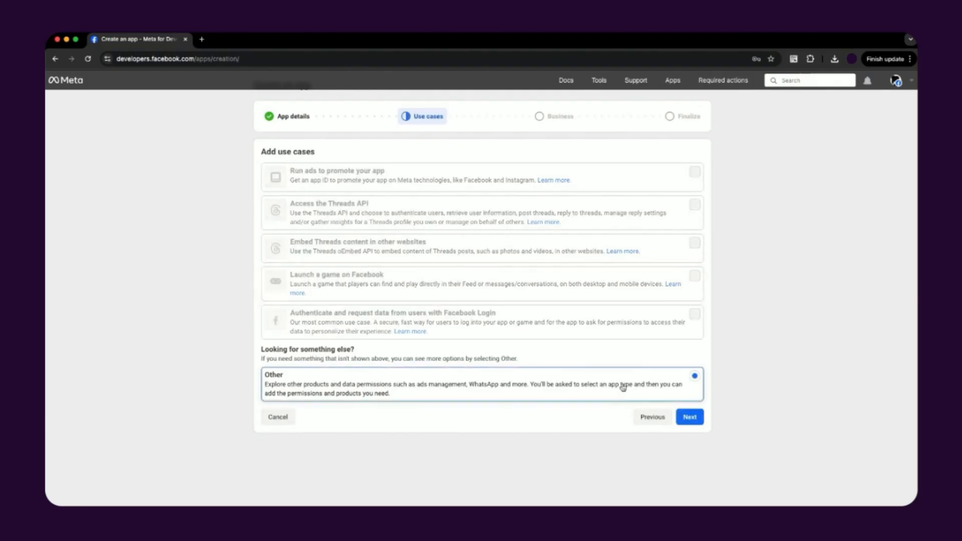
click(689, 416)
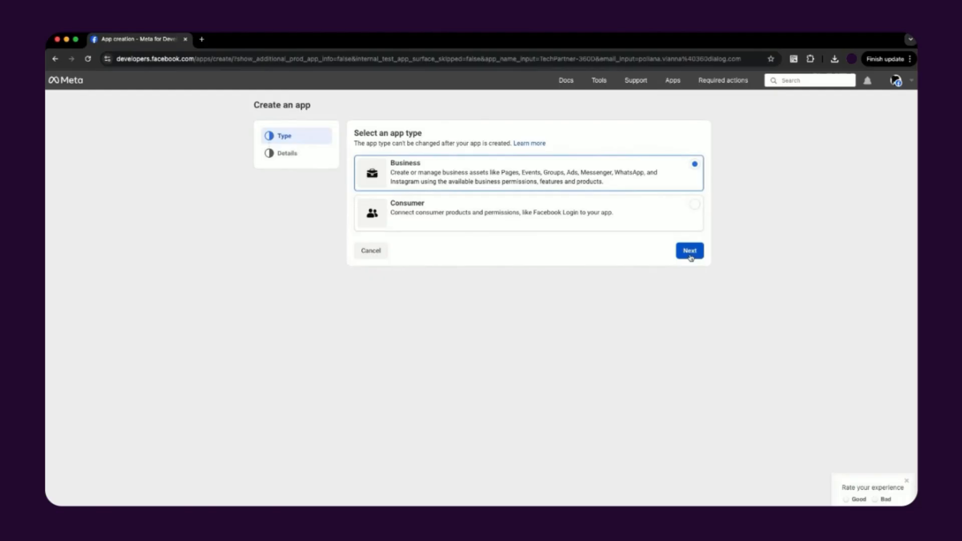
click(689, 250)
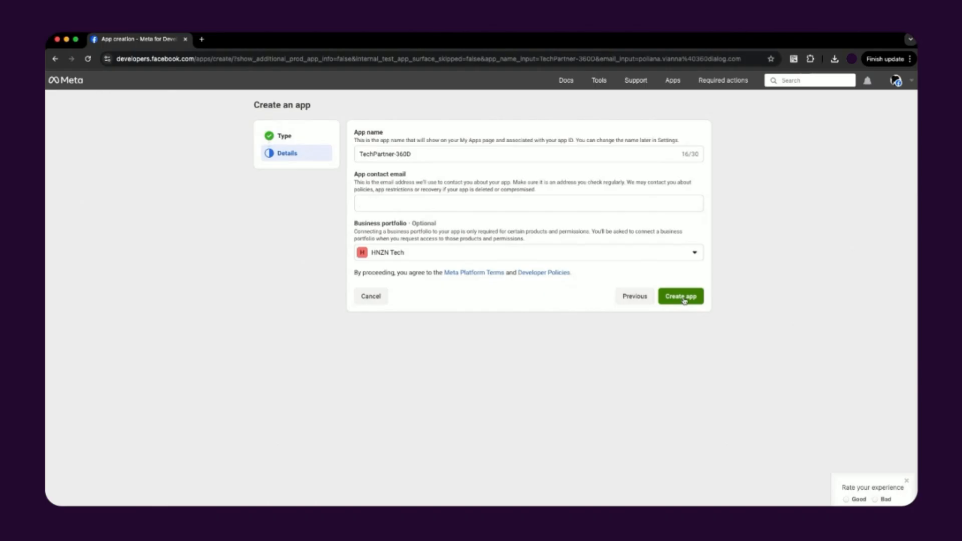
Create the TechPartner-360D app and add the WhatsApp product to it.
click(680, 296)
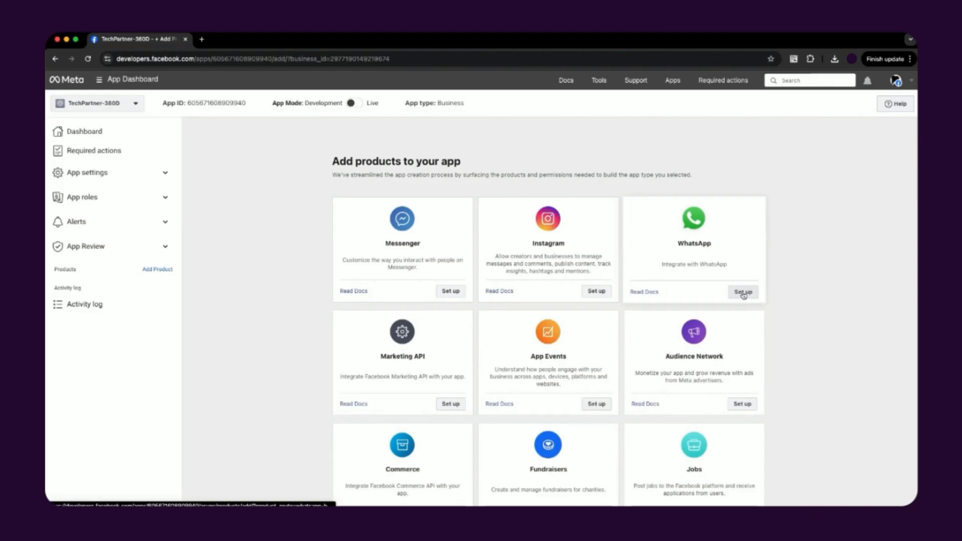
click(742, 291)
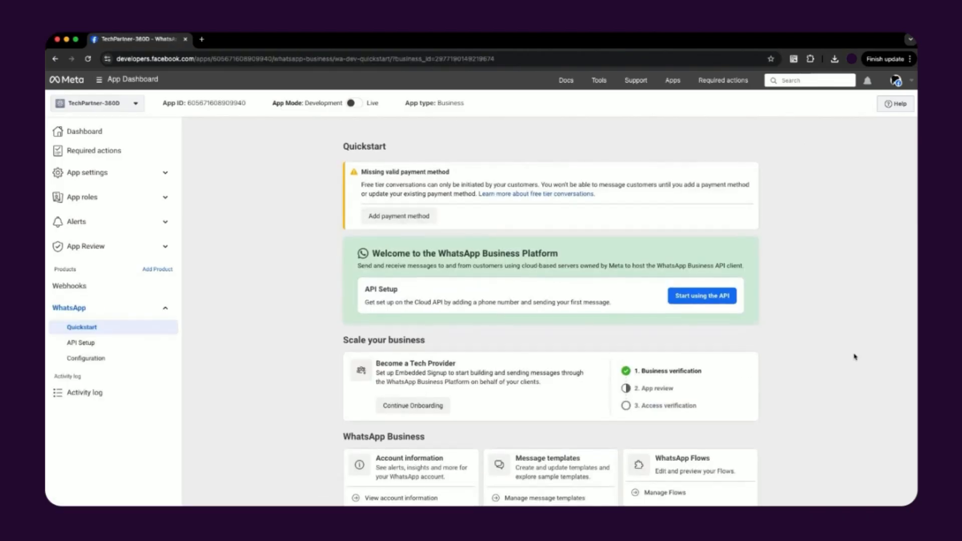
scroll(down, 3)
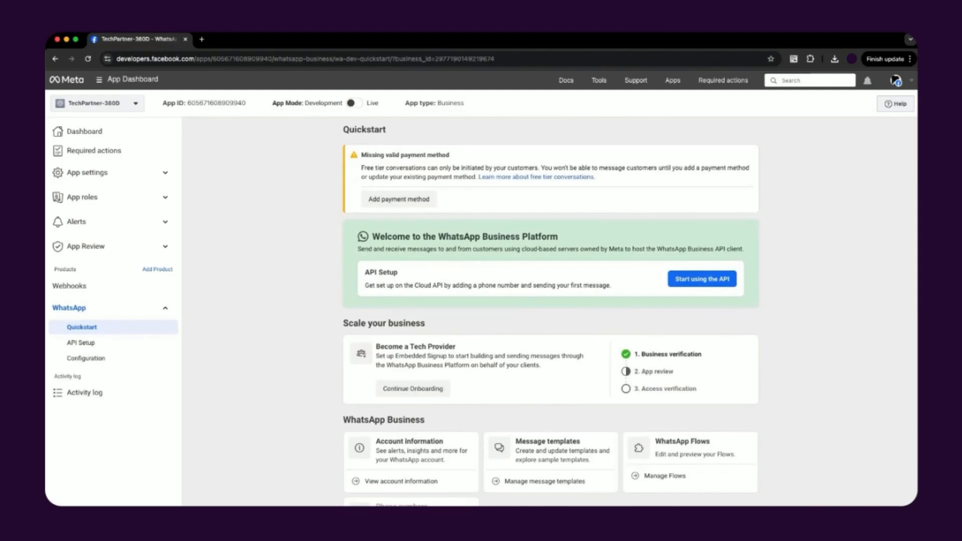
Start Tech Provider onboarding as working with a Solution Partner and scroll to App Review.
click(413, 387)
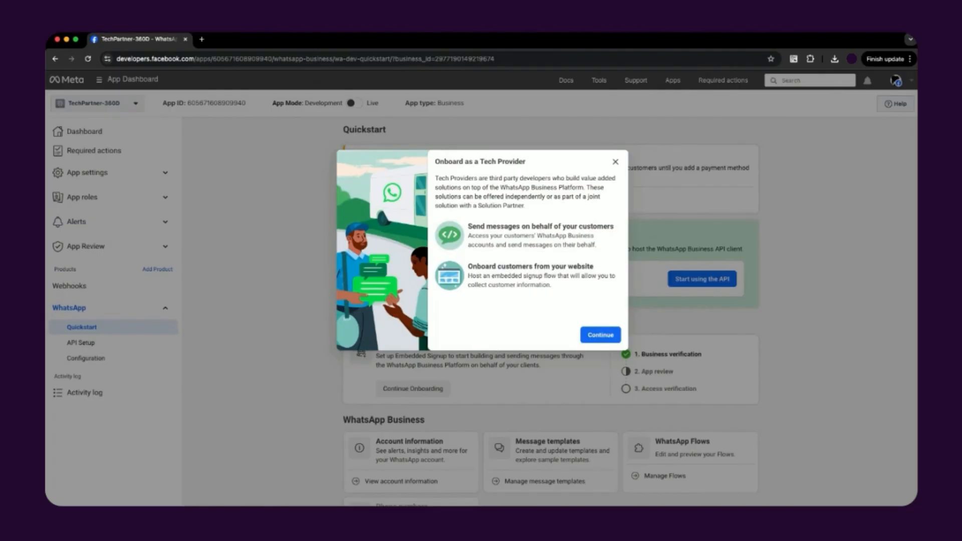
click(599, 335)
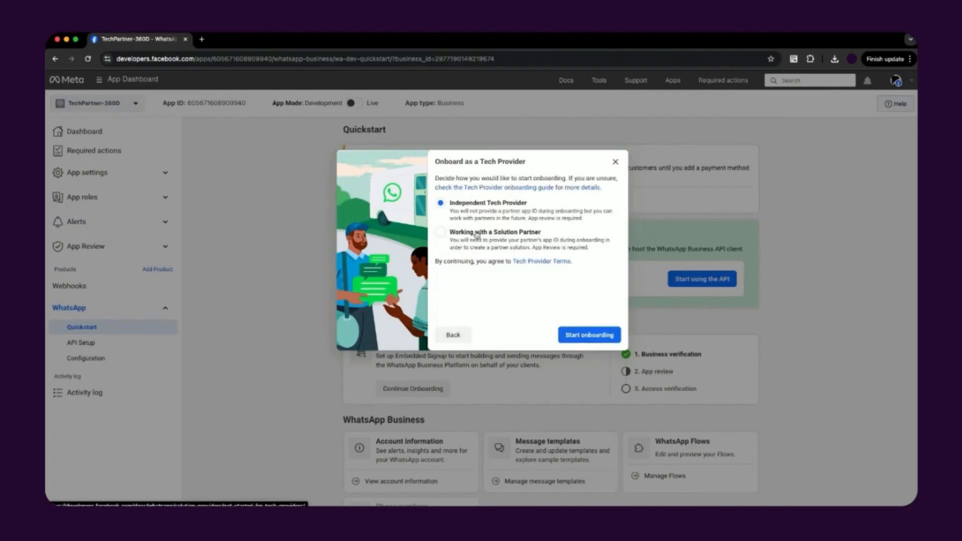
click(440, 232)
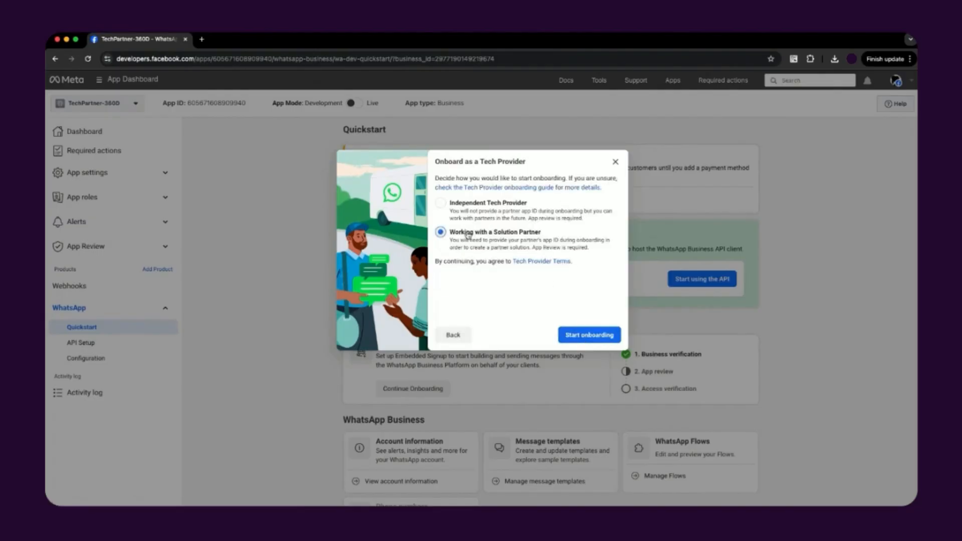
click(589, 334)
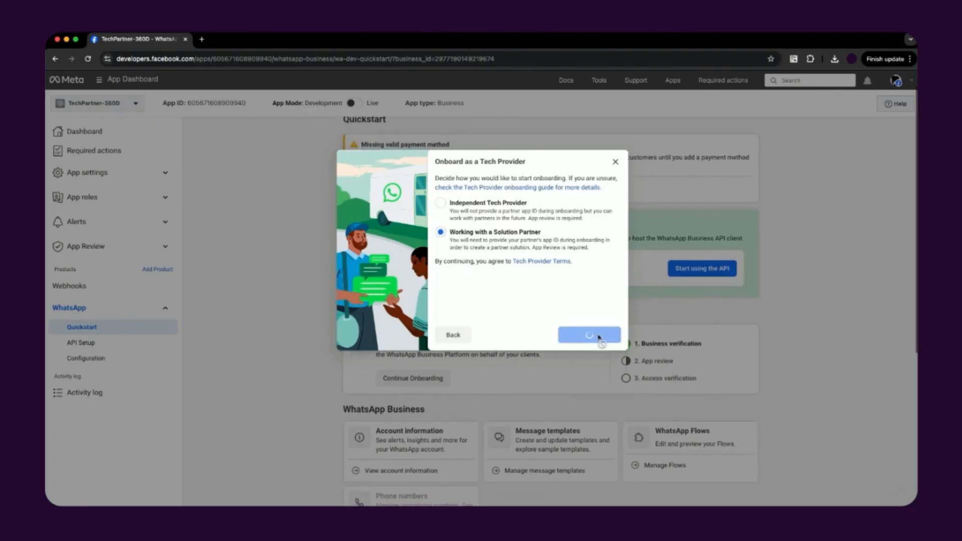
click(587, 335)
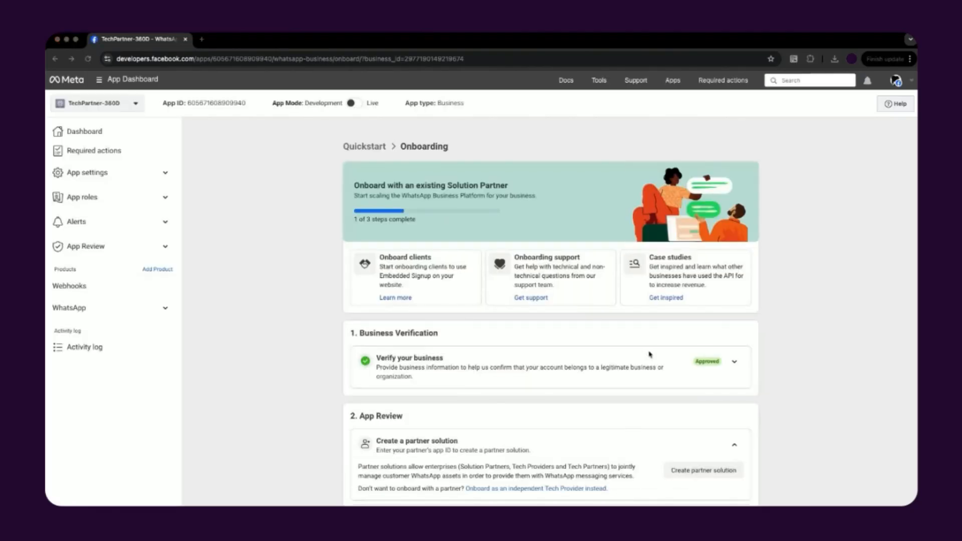
scroll(down, 3)
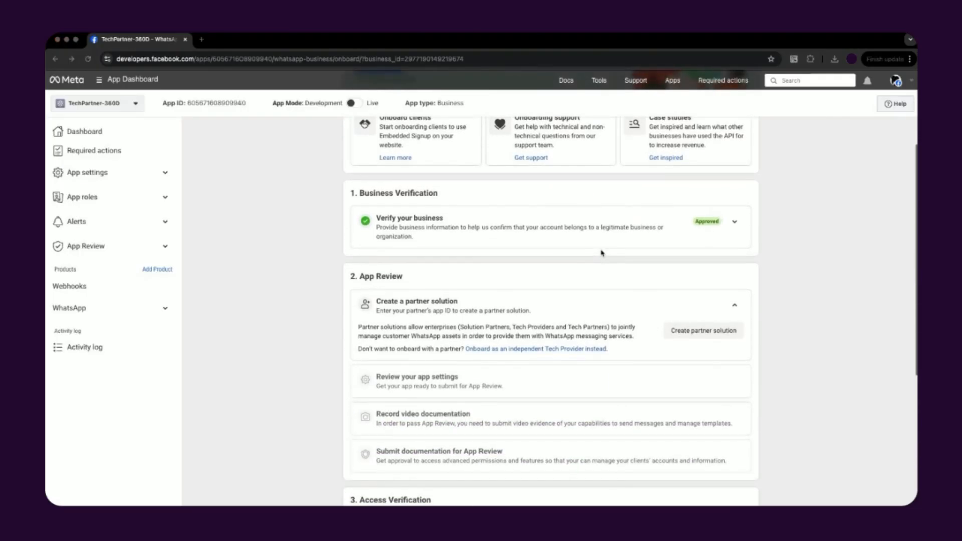
scroll(down, 3)
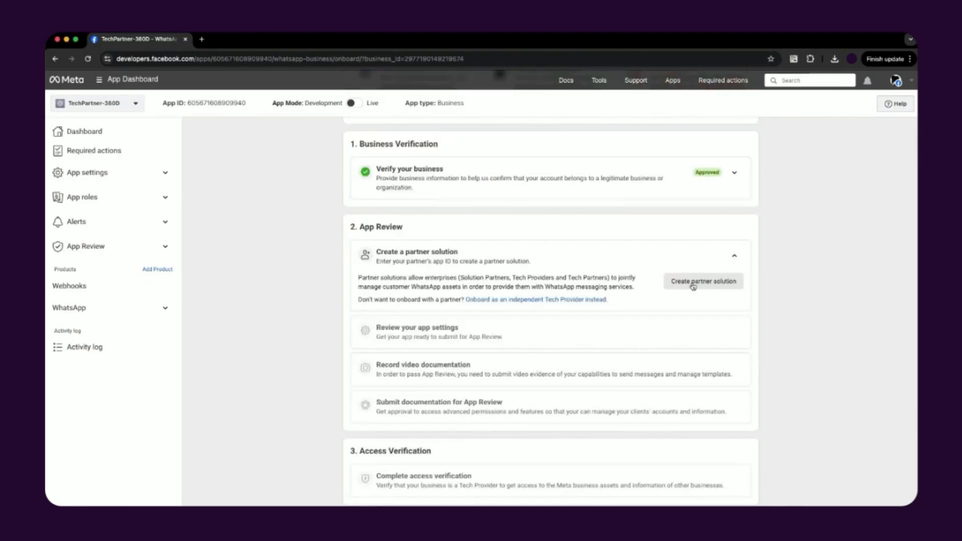
Request a partner solution with the partner's app ID, letting only the partner send messages.
click(703, 281)
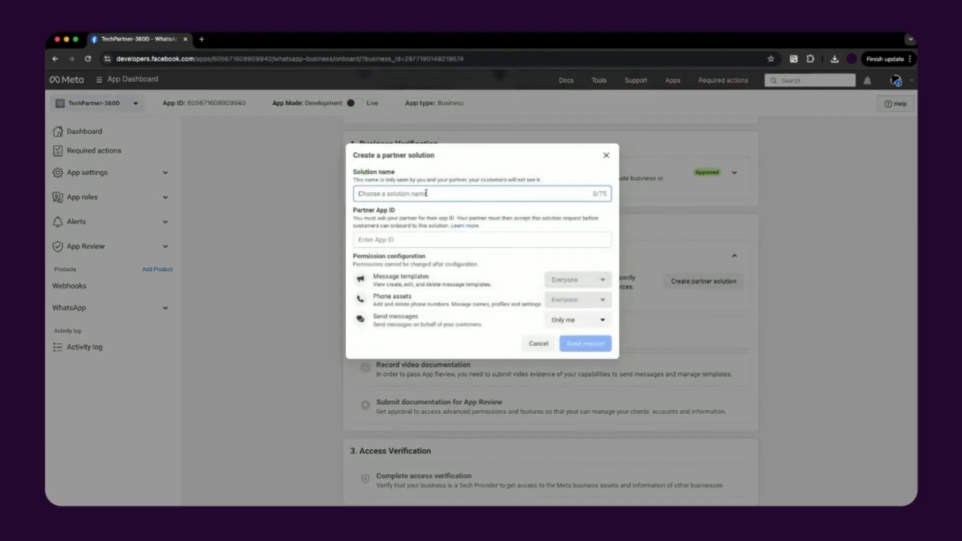
click(575, 319)
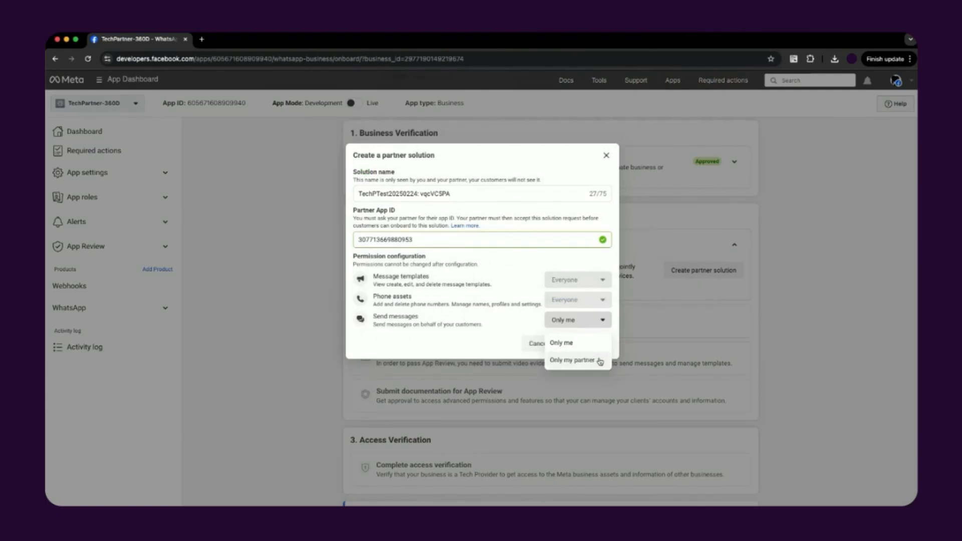
click(572, 360)
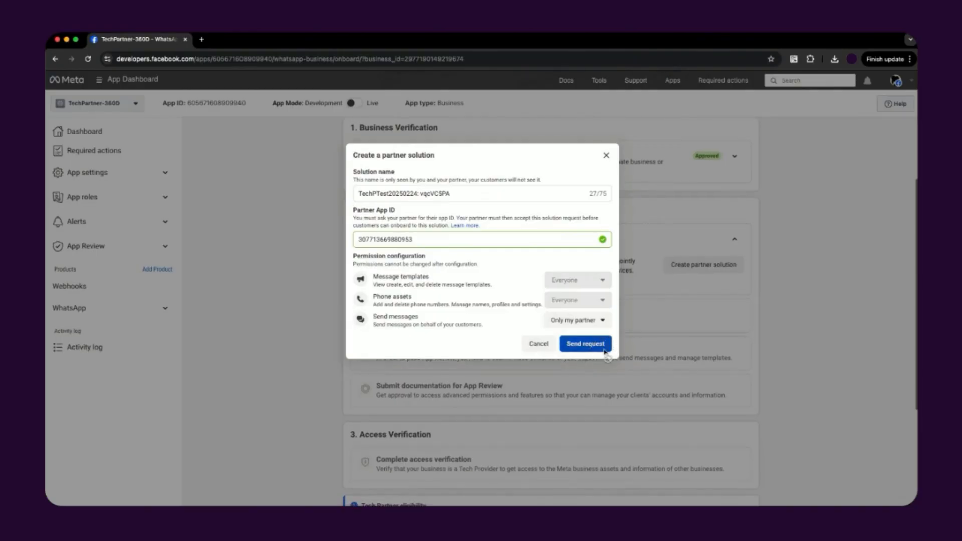
click(585, 343)
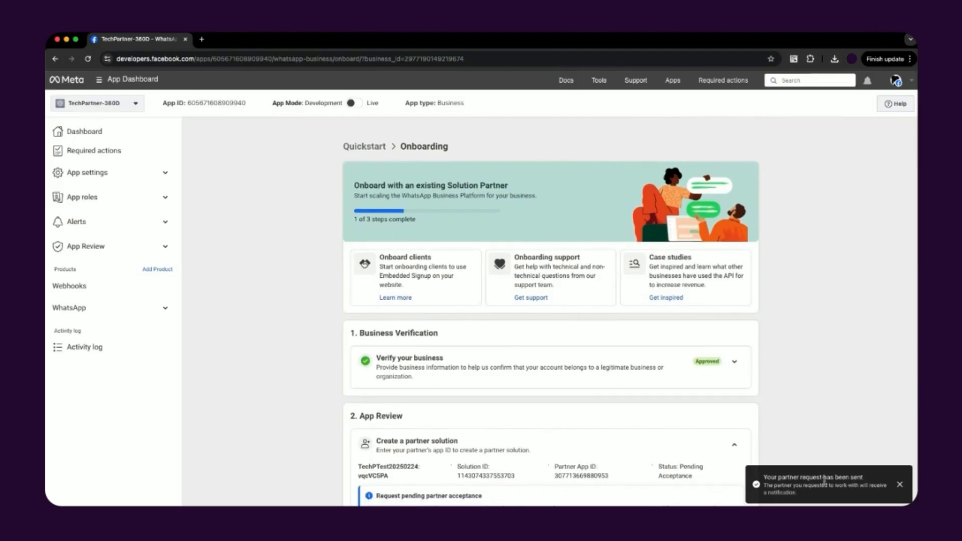
Save the app icon, privacy policy URL and Messaging category in the app settings.
scroll(down, 3)
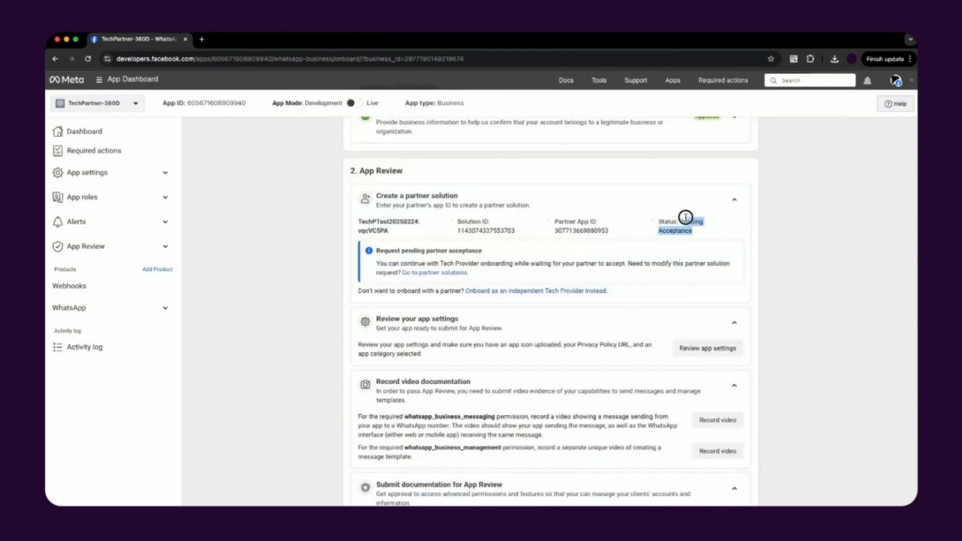
scroll(down, 3)
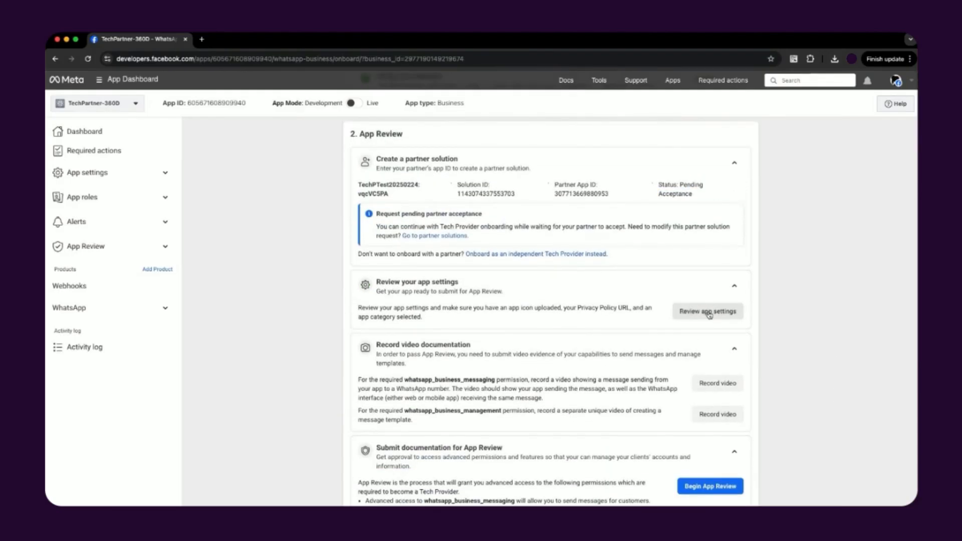
click(707, 311)
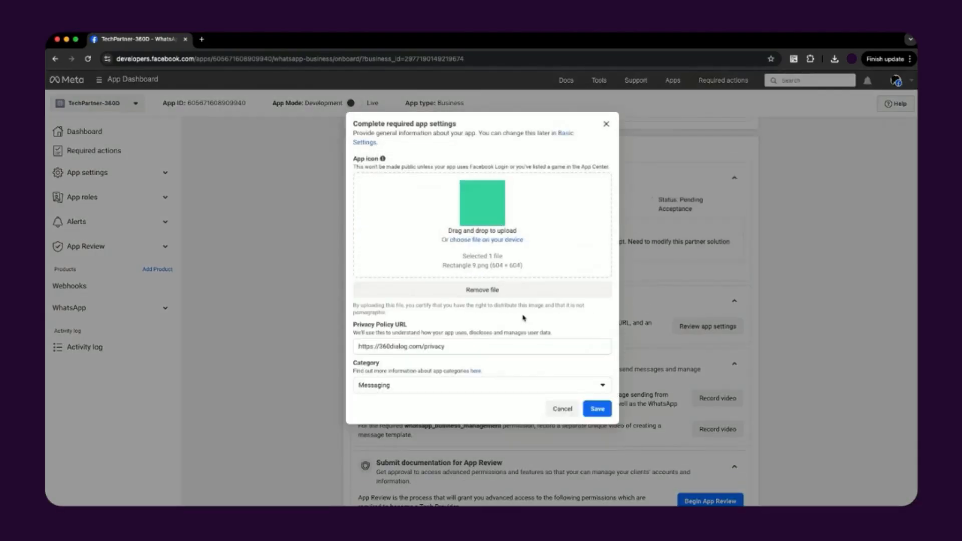
click(596, 409)
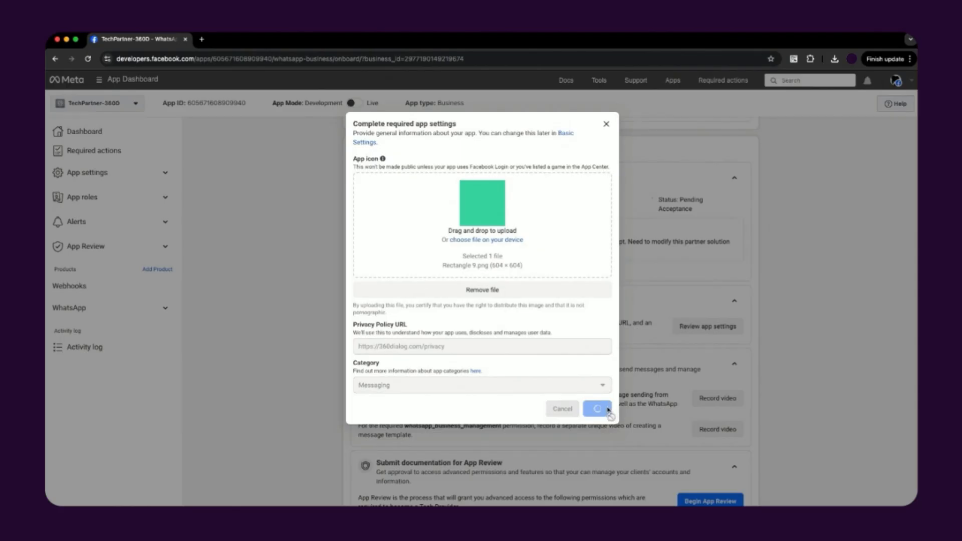
click(598, 409)
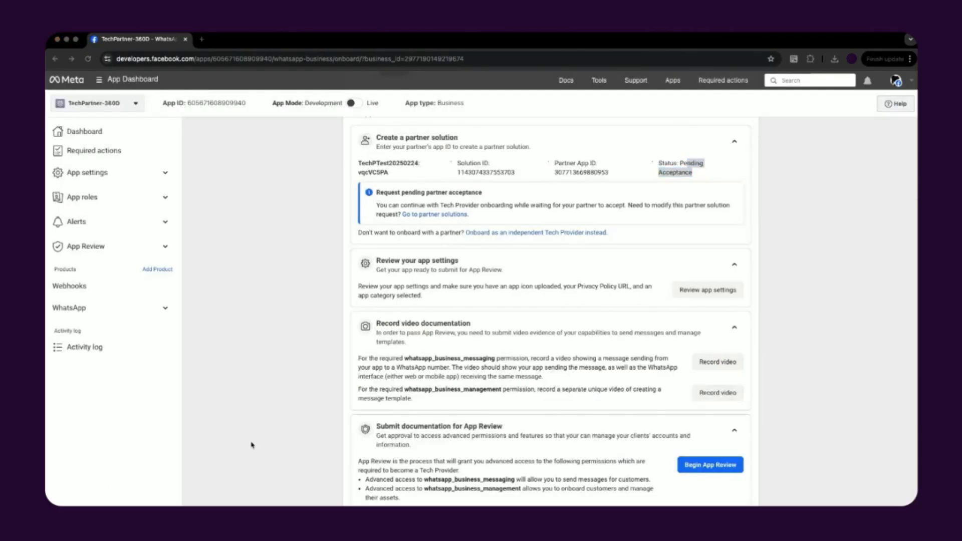
Check the whatsapp_business_management video requirements, then begin the App Review request.
click(716, 362)
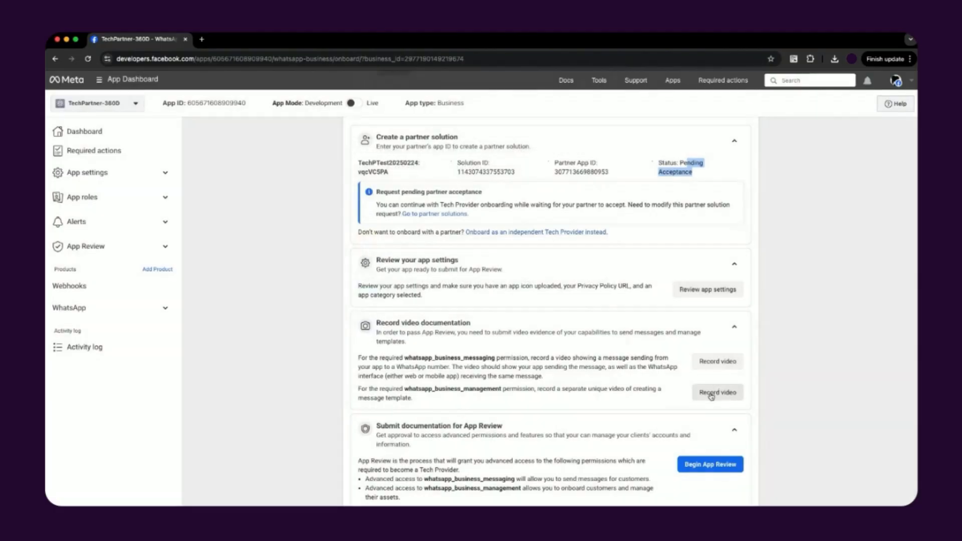
click(717, 393)
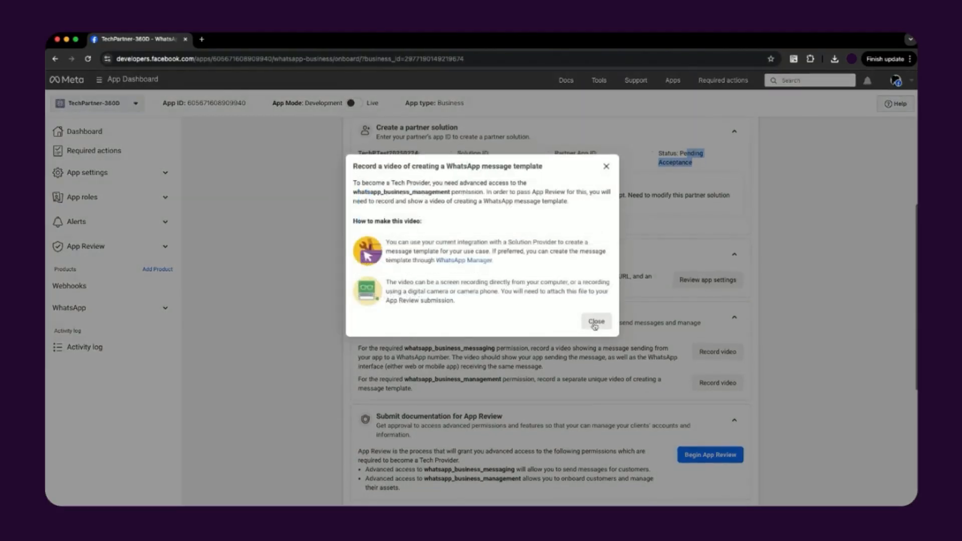
click(594, 322)
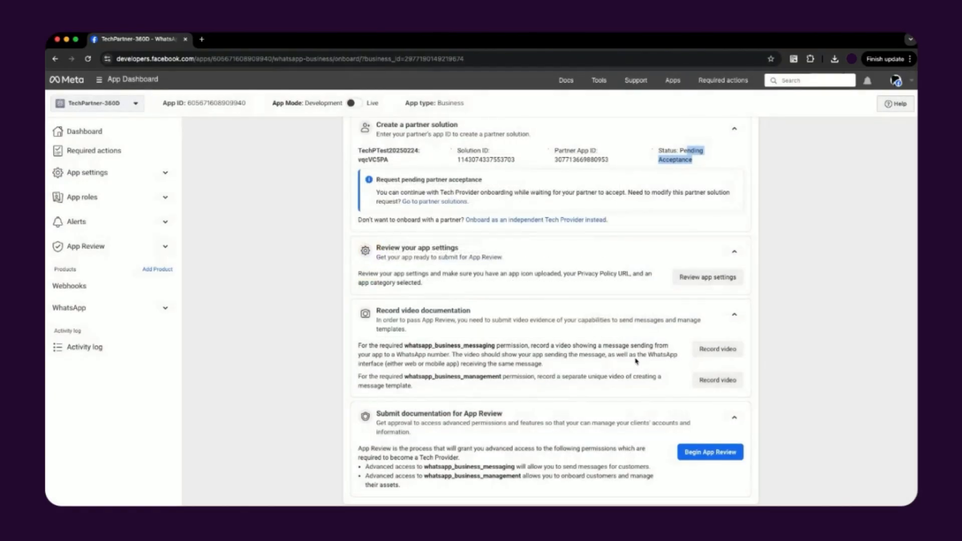
click(709, 452)
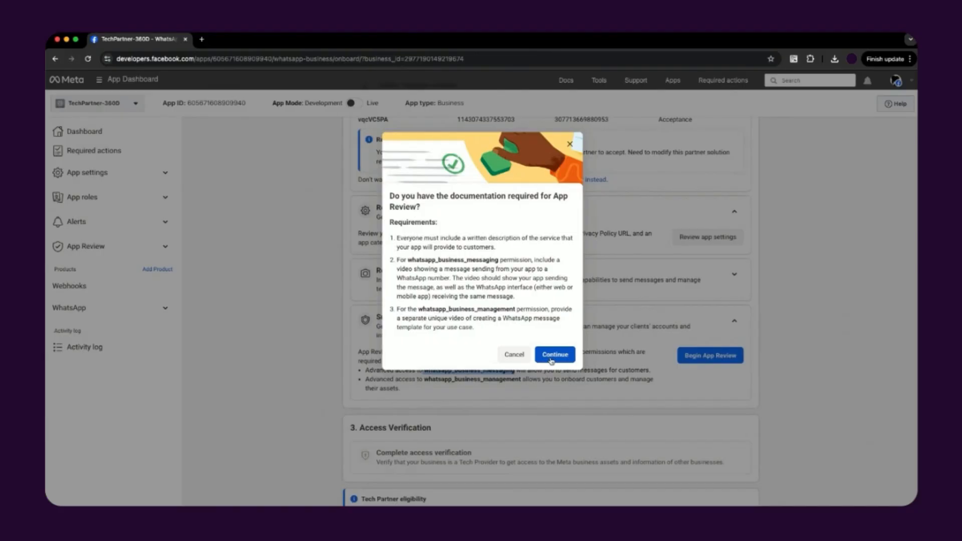
Confirm the documentation is ready, creating the draft request for both WhatsApp permissions.
click(552, 355)
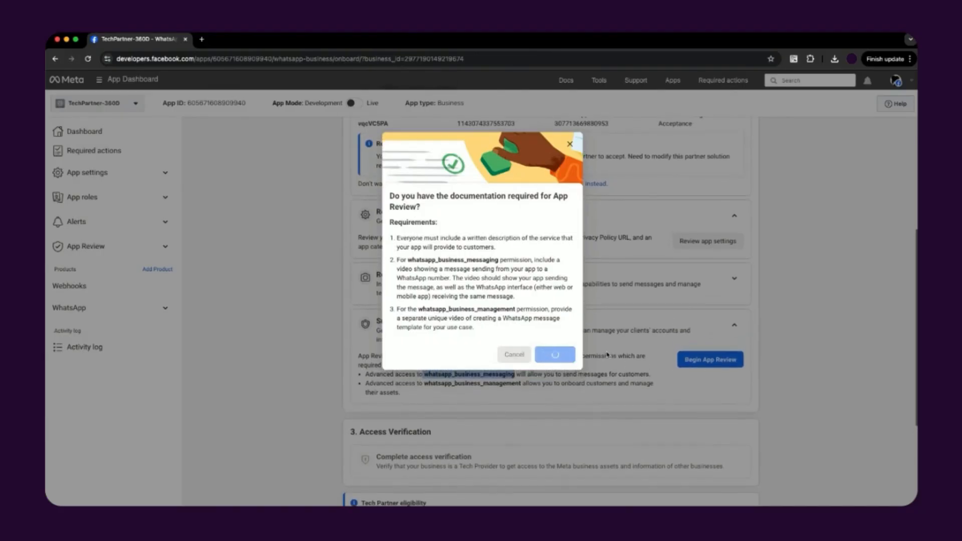
click(554, 354)
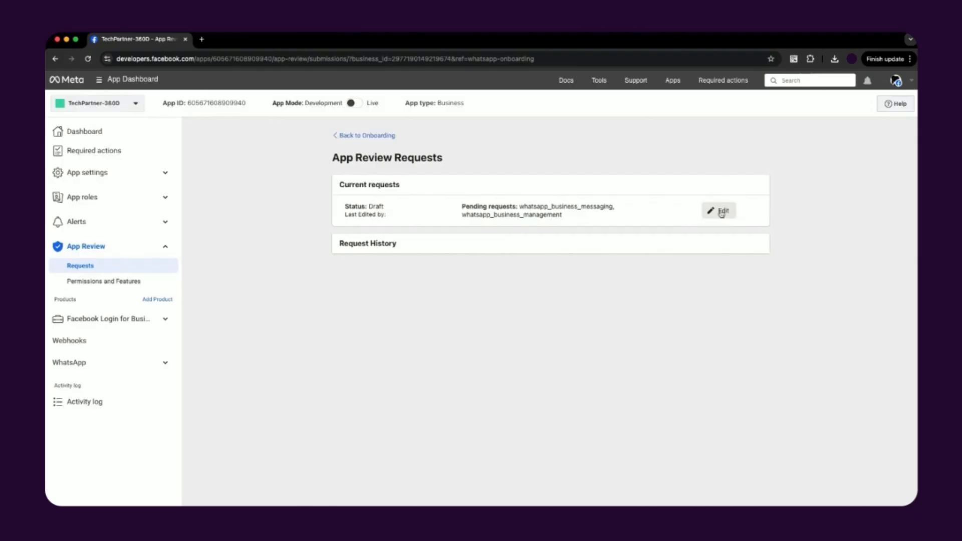
Edit the draft request, keeping Yes for serving multiple business clients.
click(718, 210)
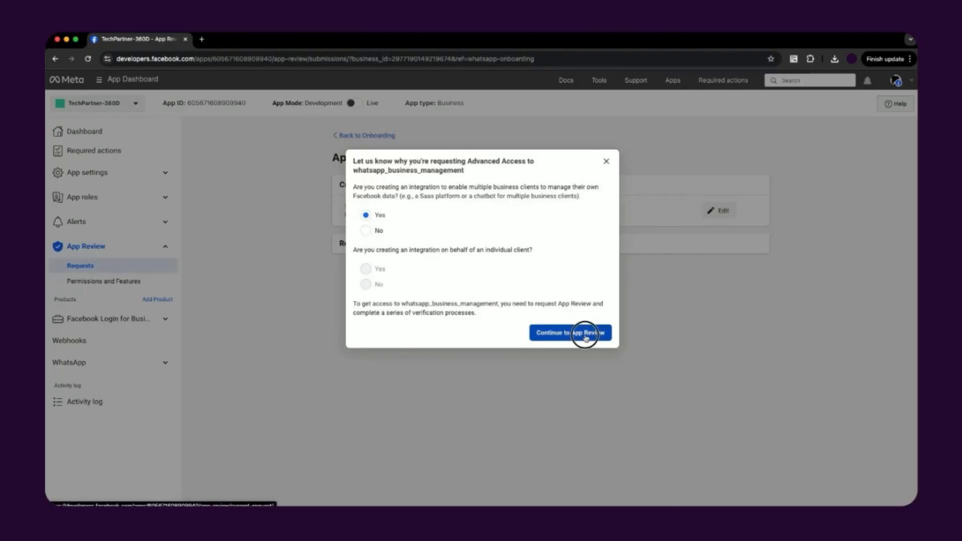
click(569, 333)
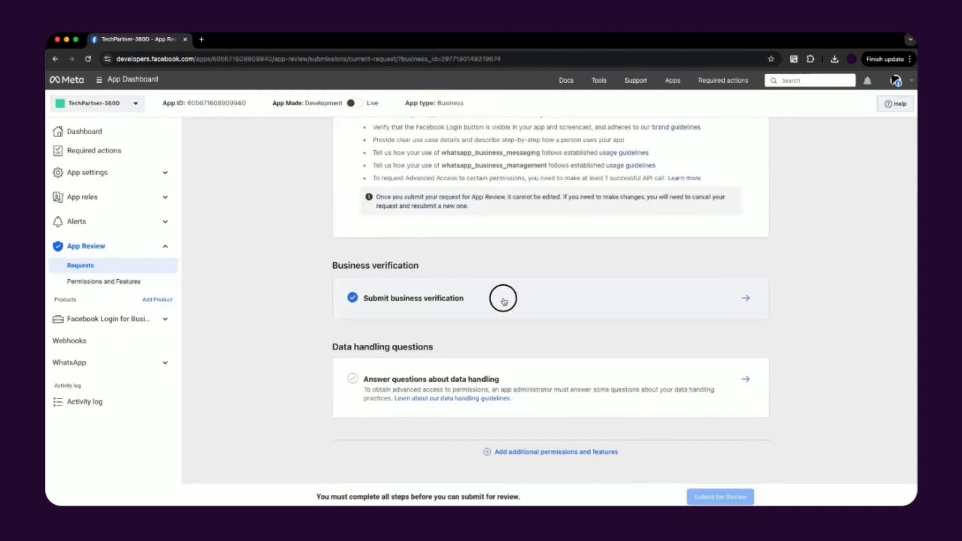
Submit the data handling questionnaire answers naming 360Dialog in Germany.
click(412, 298)
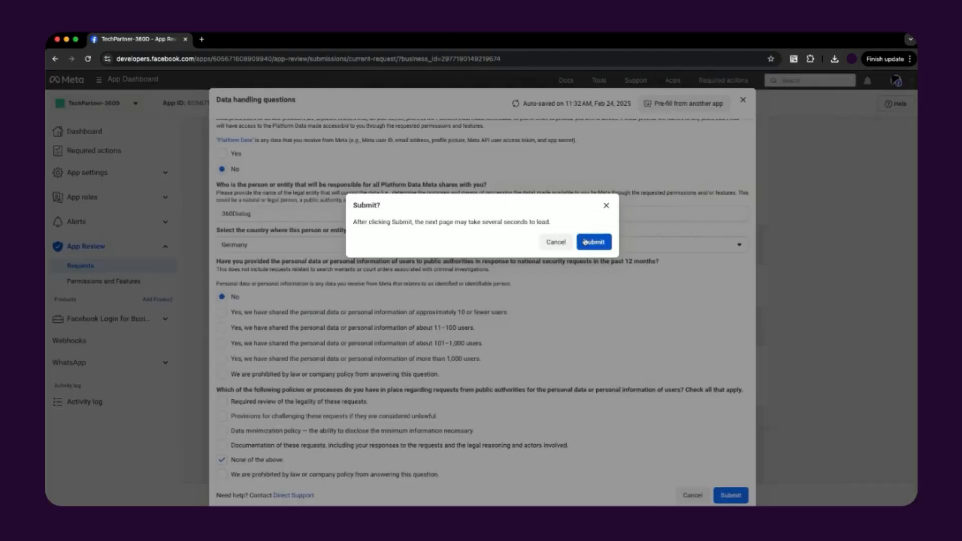
click(592, 241)
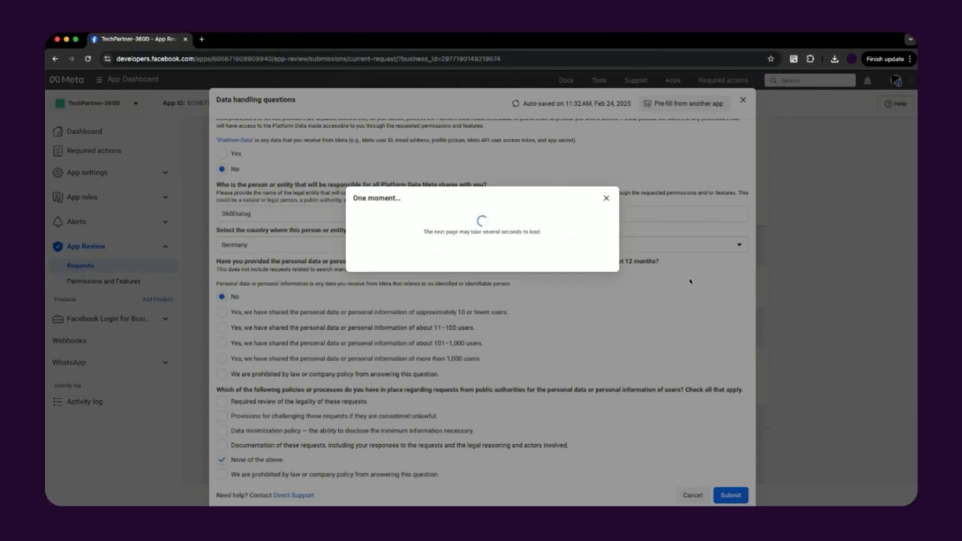
mouse_move(716, 283)
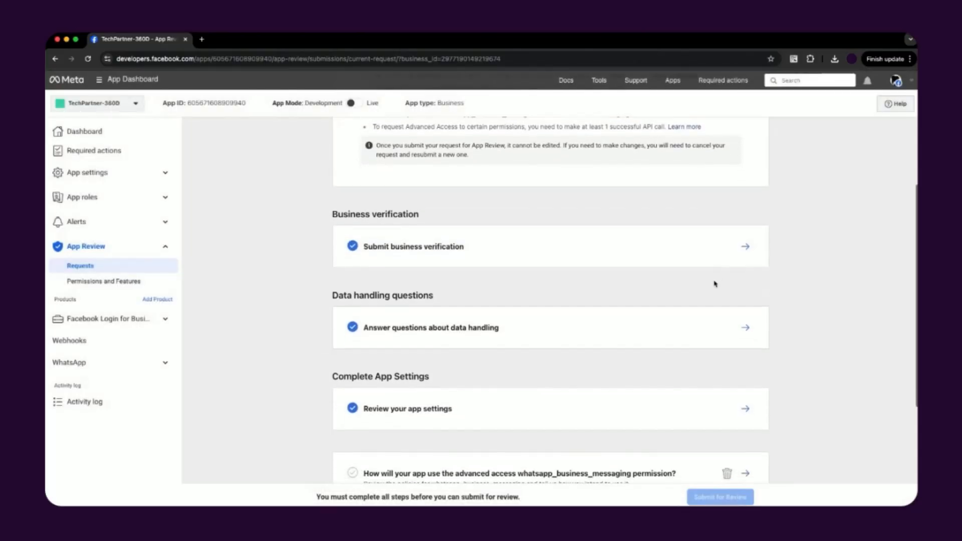
Add descriptions and screencasts for the messaging and management permissions and save them.
scroll(down, 3)
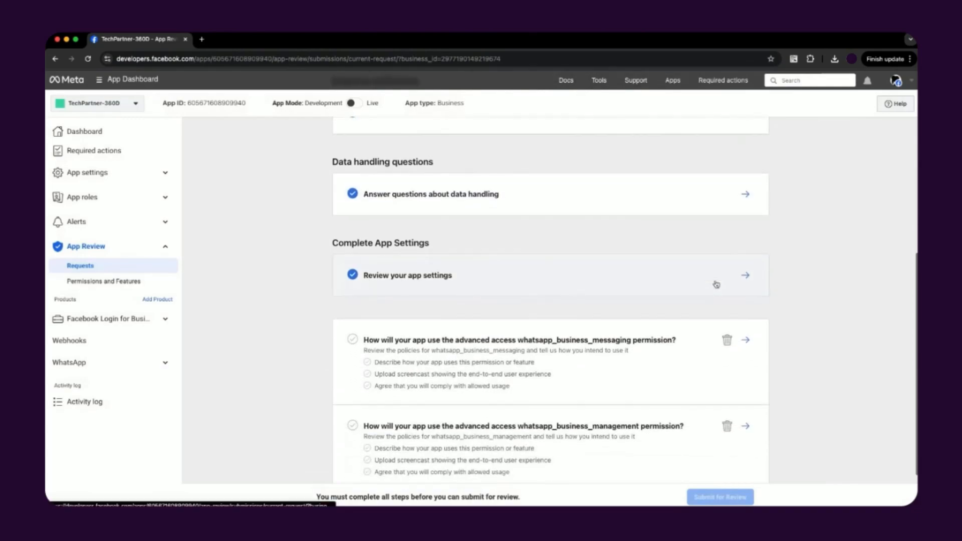
scroll(down, 3)
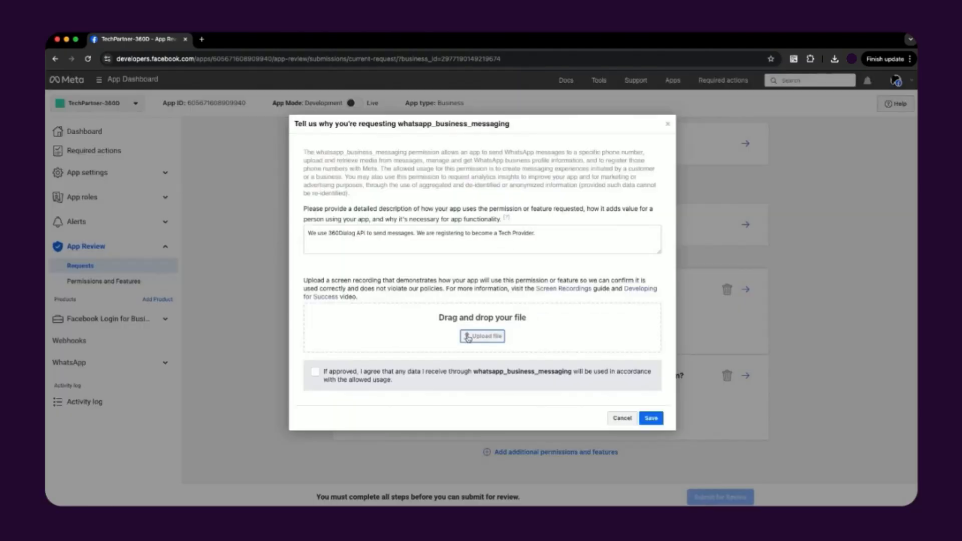
click(482, 336)
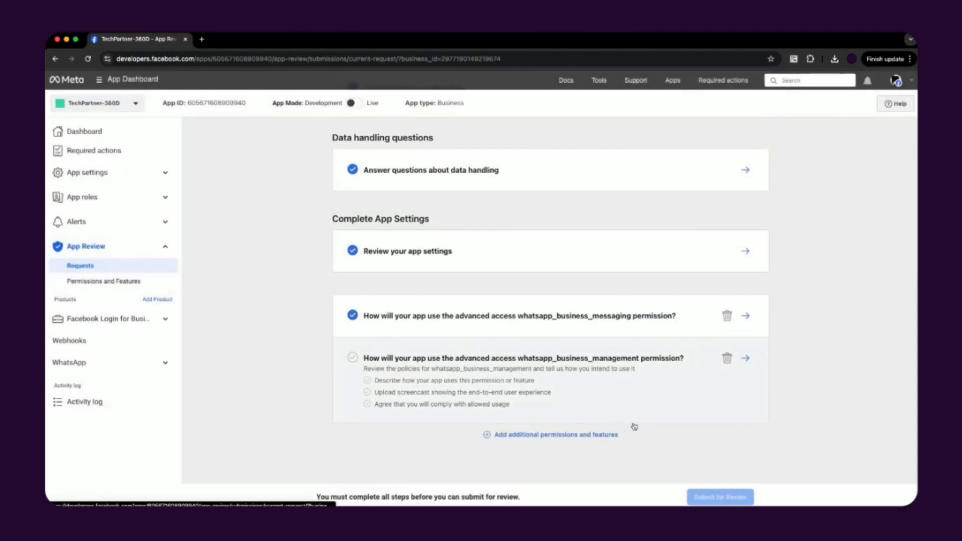
click(745, 357)
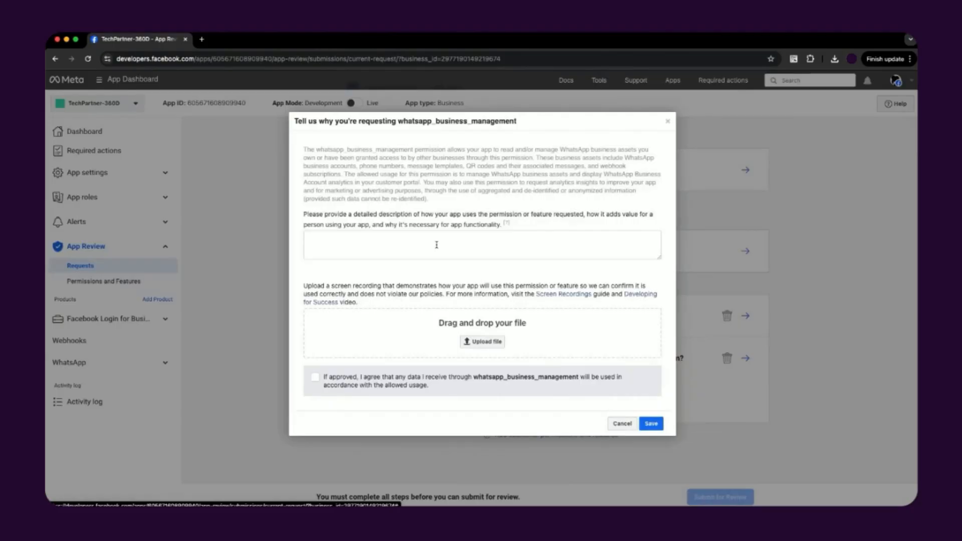
click(622, 423)
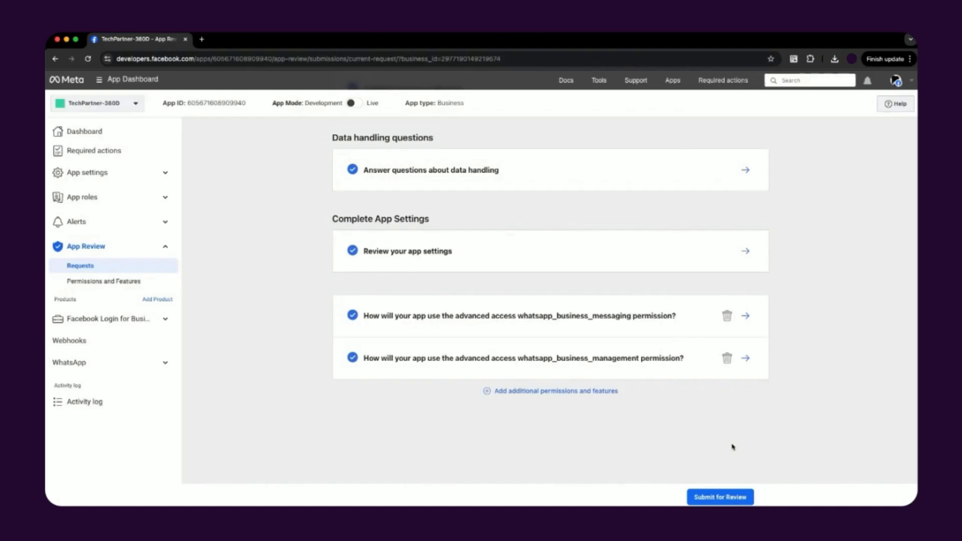
scroll(up, 3)
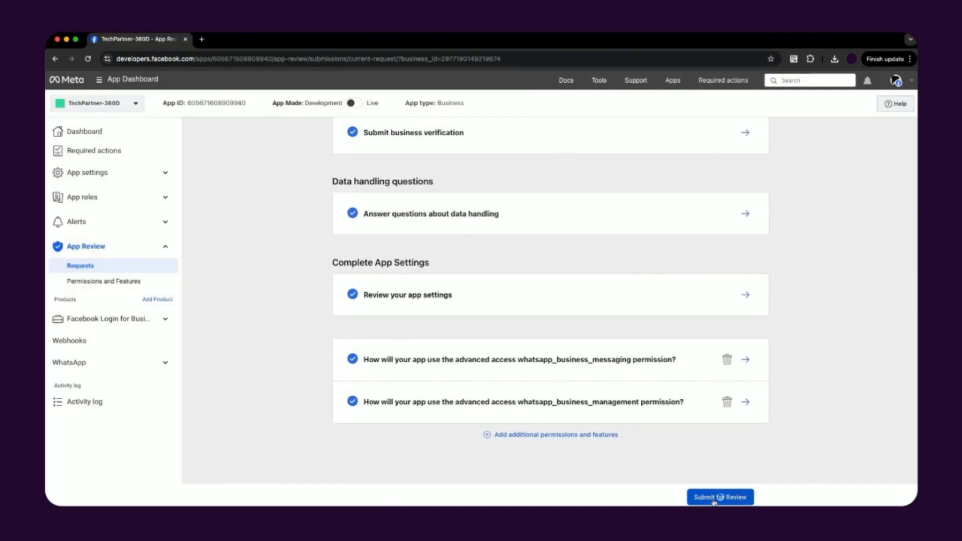
Submit the request for App Review, dismiss the confirmation, and open verification settings.
click(719, 497)
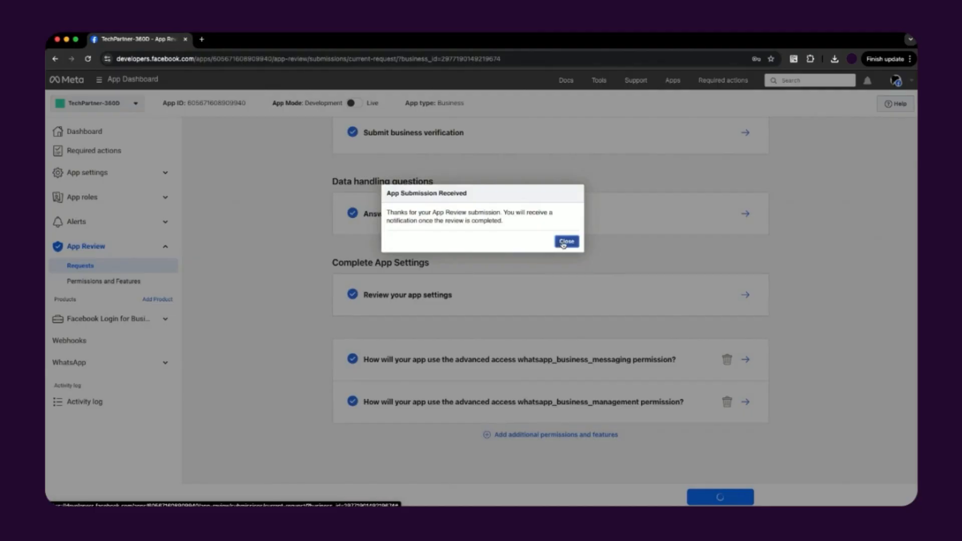
click(565, 241)
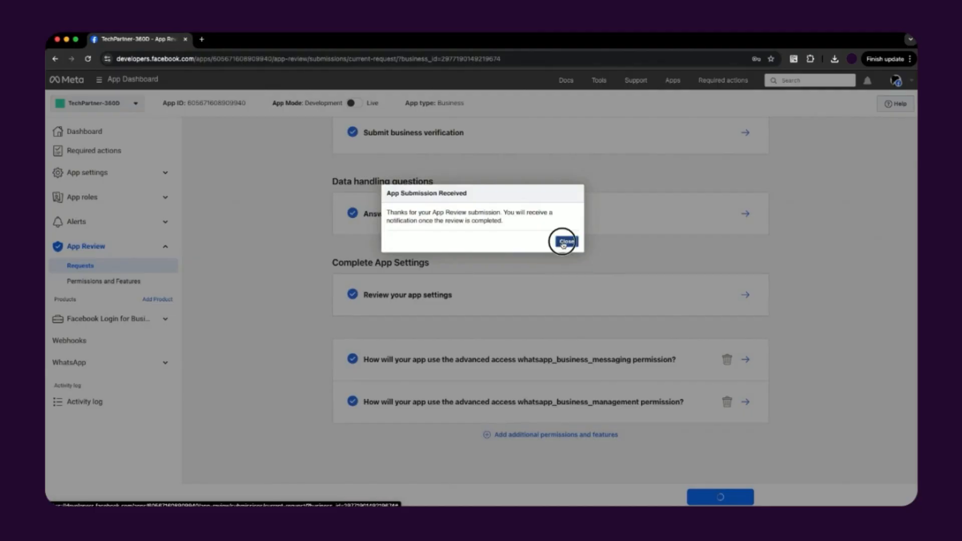
click(564, 240)
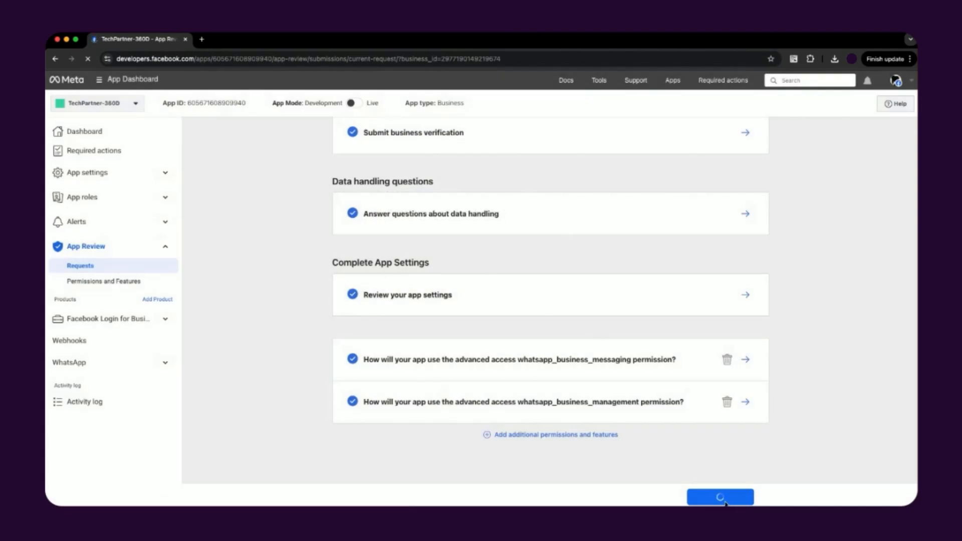
click(719, 497)
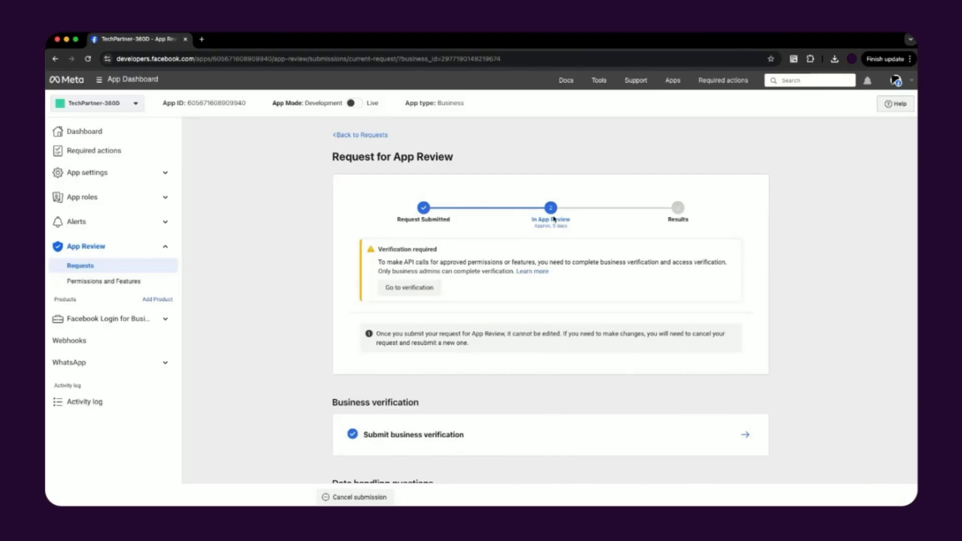
click(410, 287)
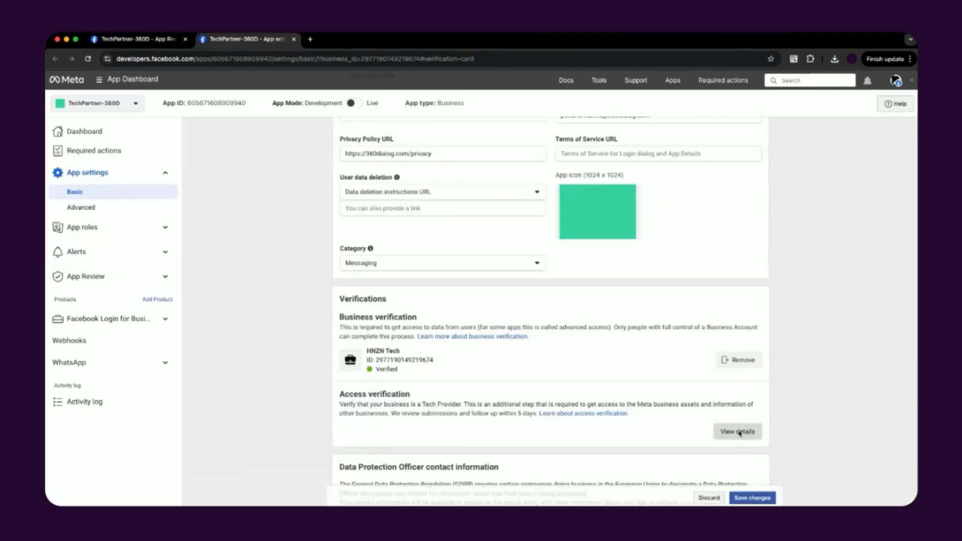
Open the access verification details and start the verification form.
click(737, 431)
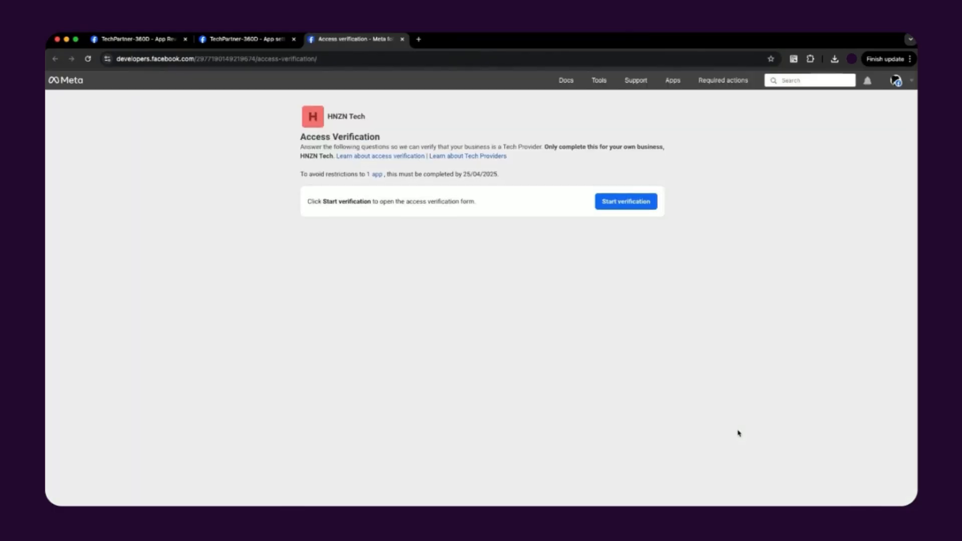
click(625, 201)
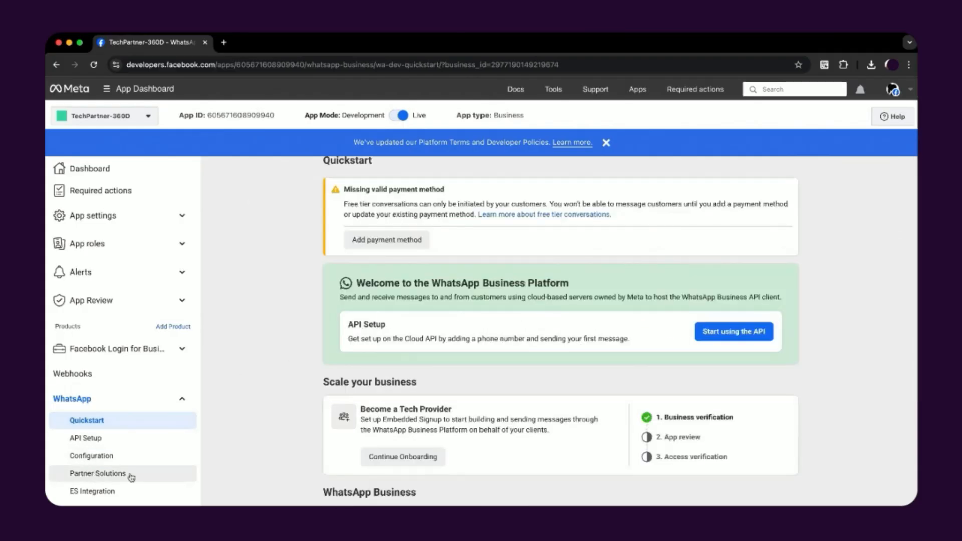
Show WhatsApp Partner Solutions and copy the active 360dialog solution's ID.
click(98, 473)
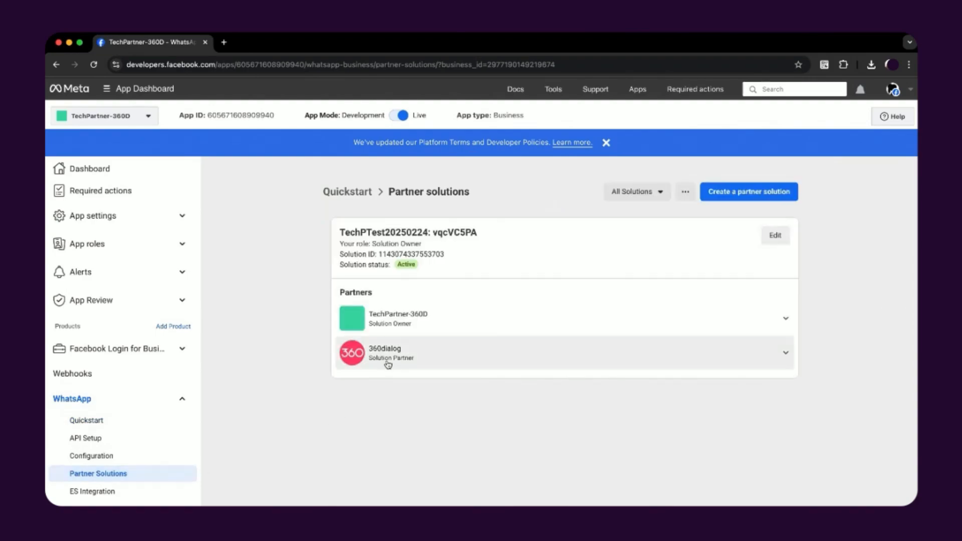
double_click(395, 254)
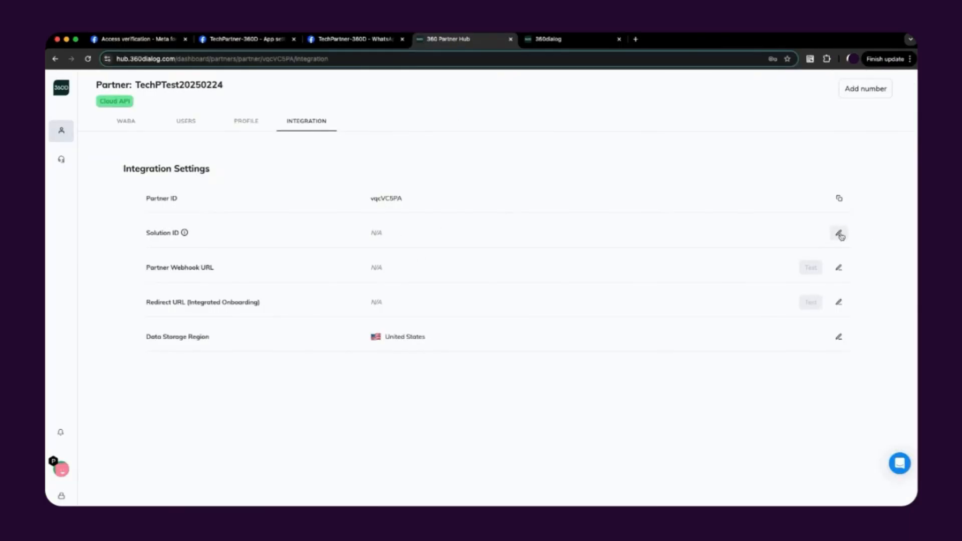
click(839, 232)
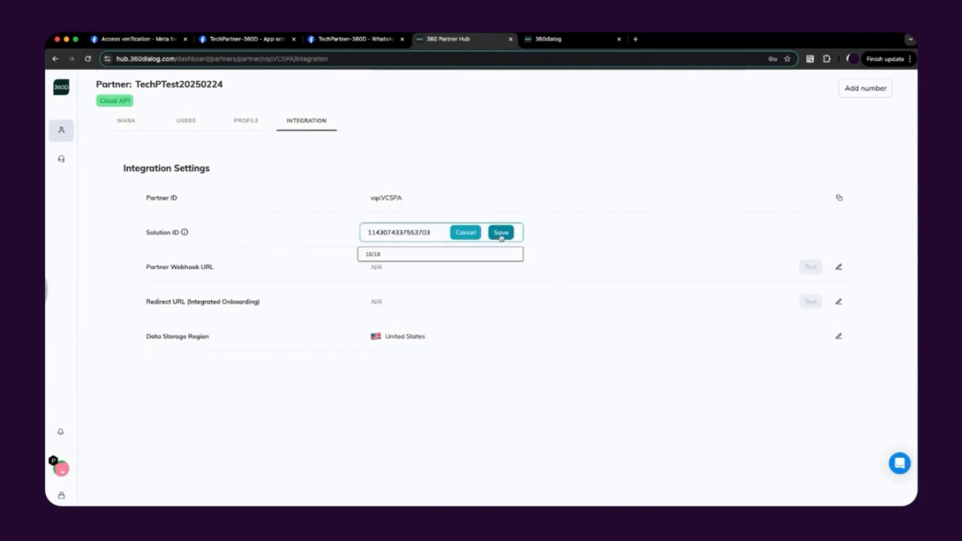
click(501, 232)
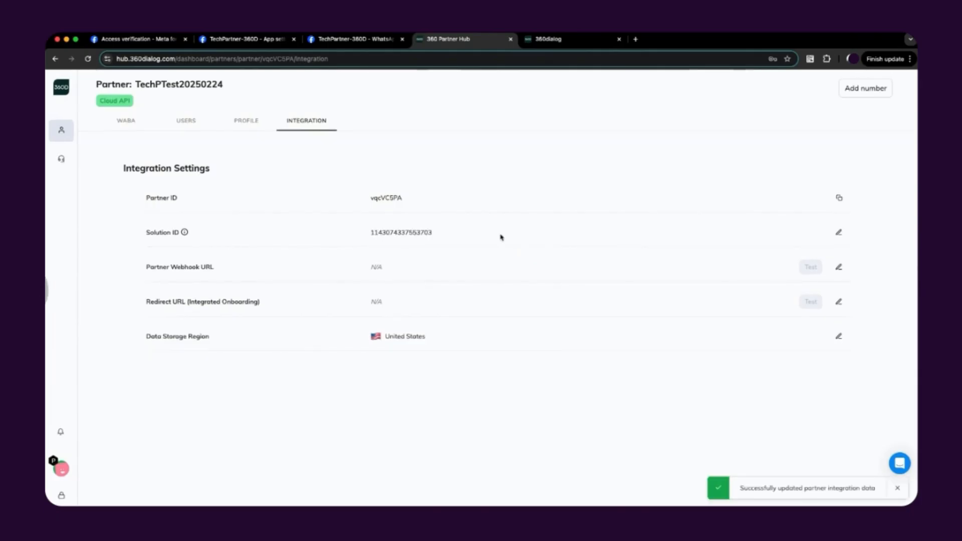